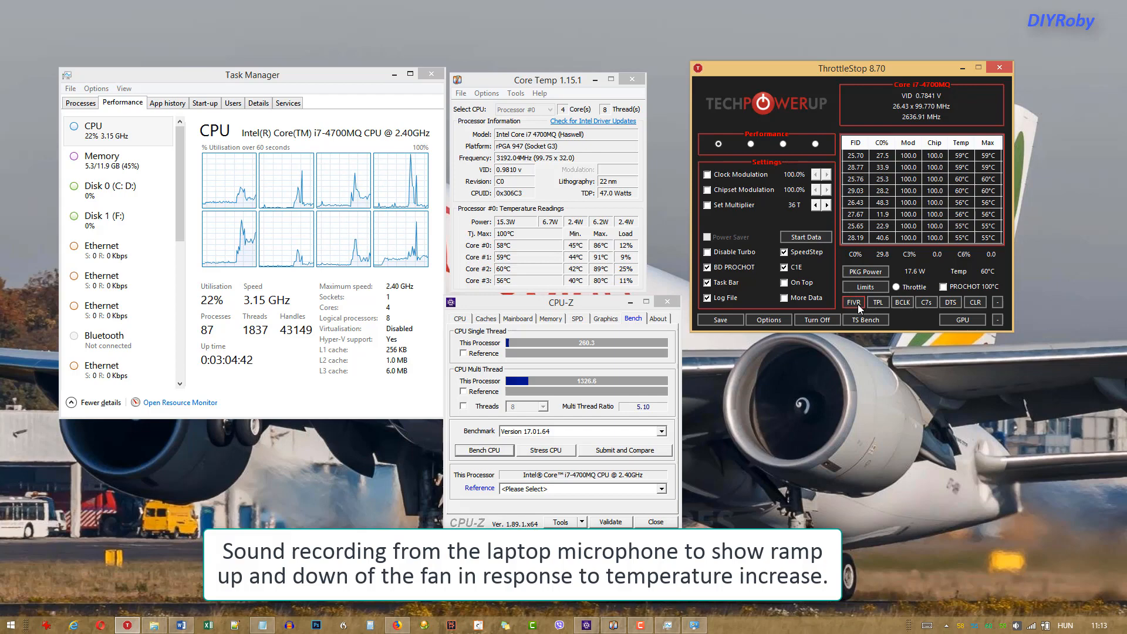
Step: In the FIVR settings, raise the 4 Cores Active ratio from 28 to 30 and confirm with OK
click(853, 301)
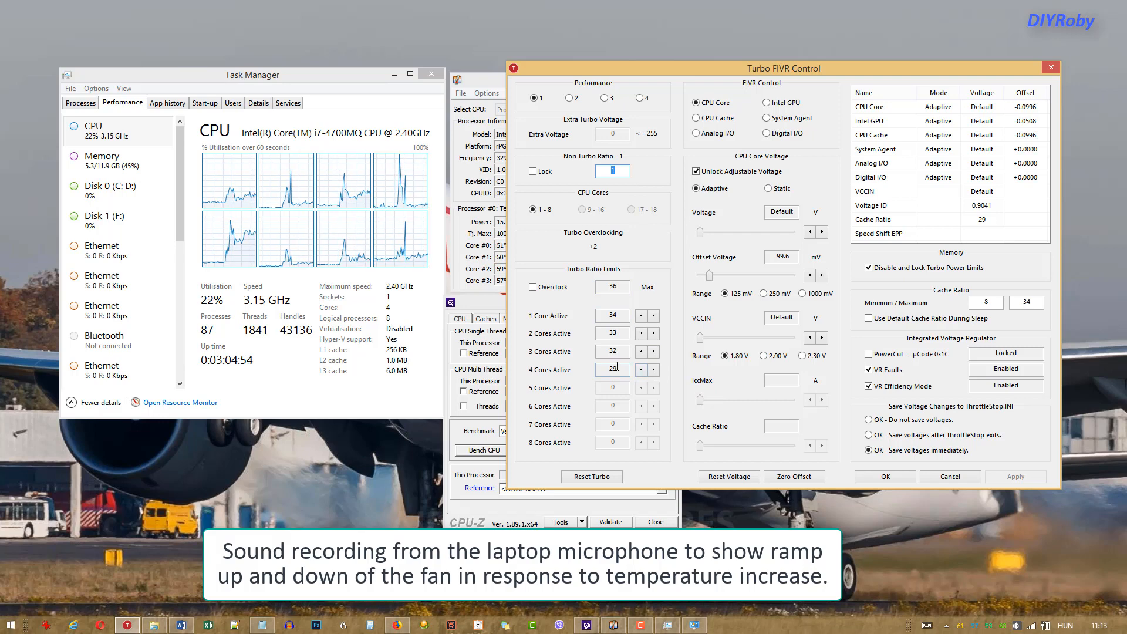
click(642, 369)
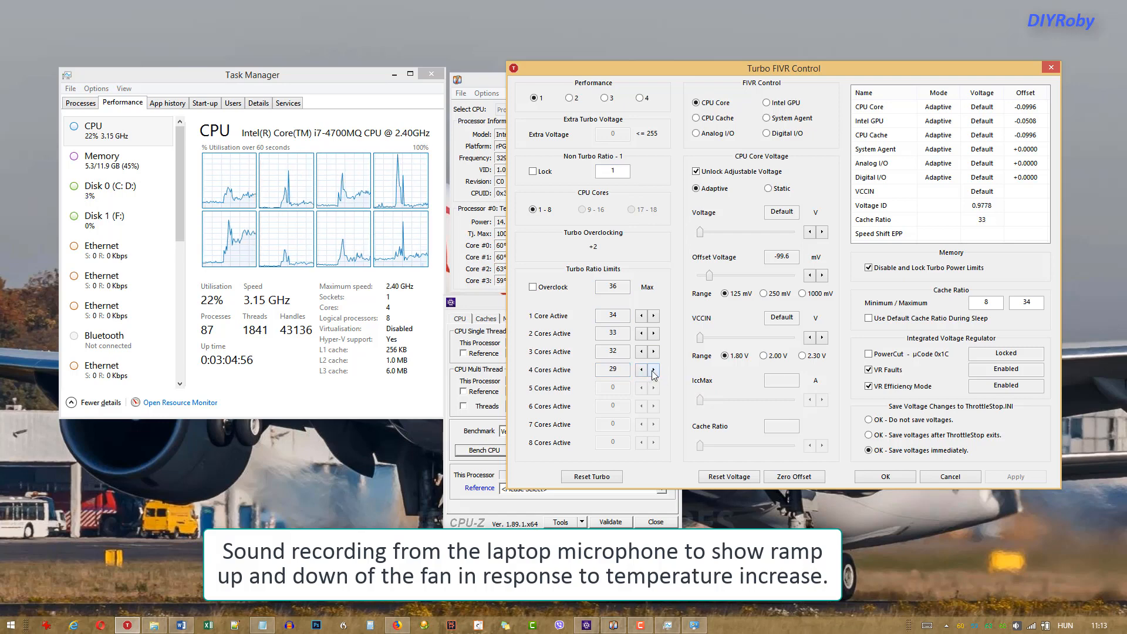
click(653, 369)
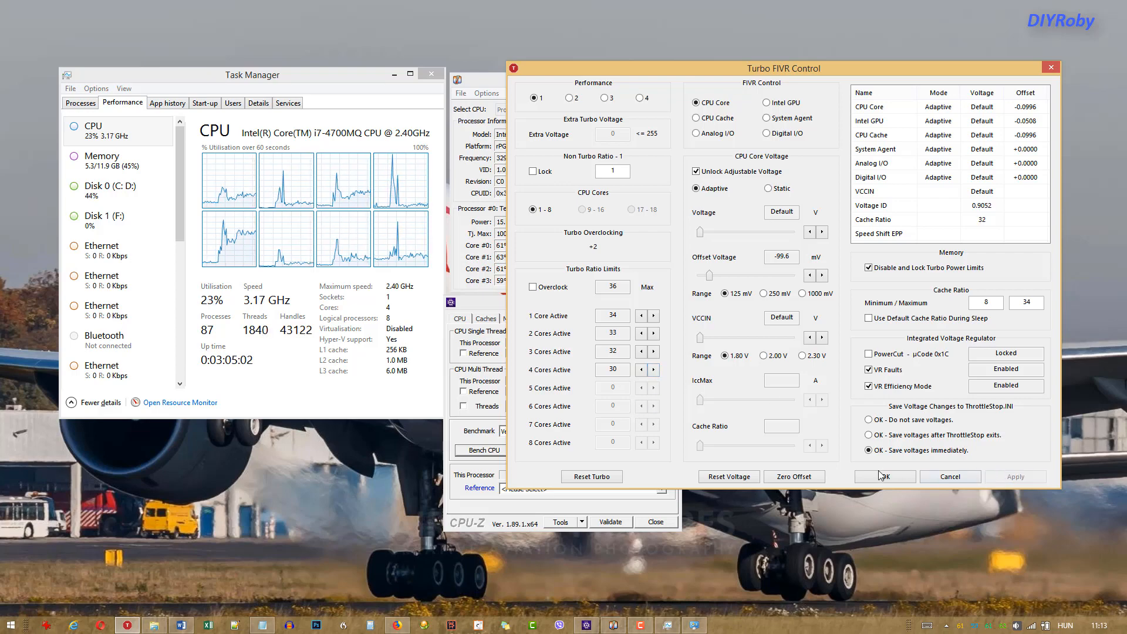
click(883, 476)
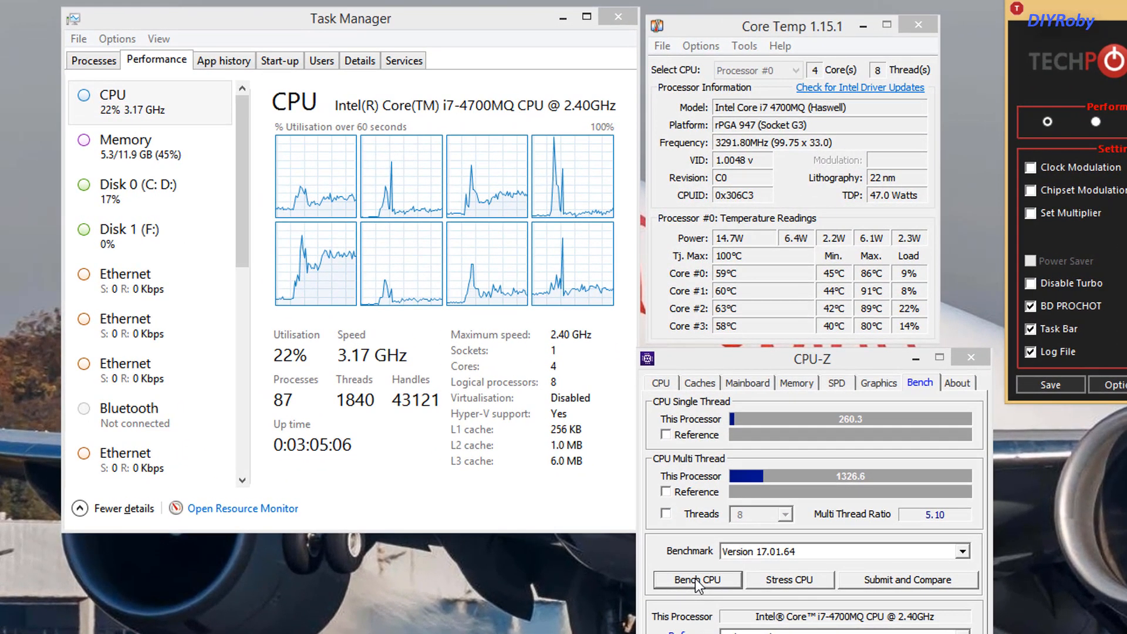
Step: Start a CPU-Z Bench CPU run at the 30 ratio, heading toward about 1503 multi-thread points
click(744, 46)
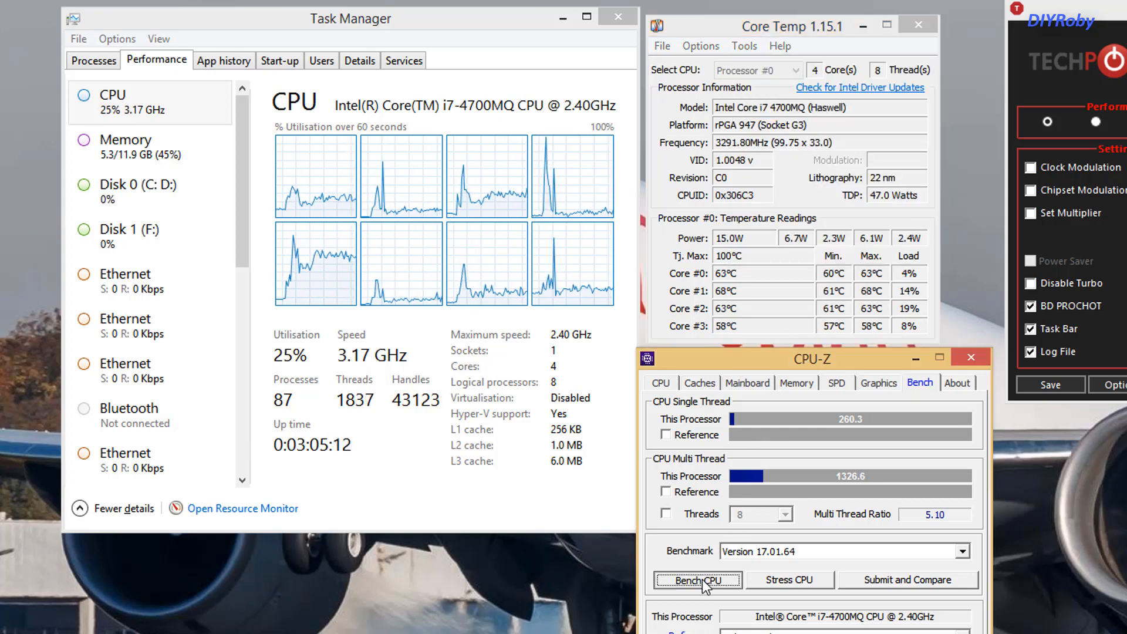
click(697, 580)
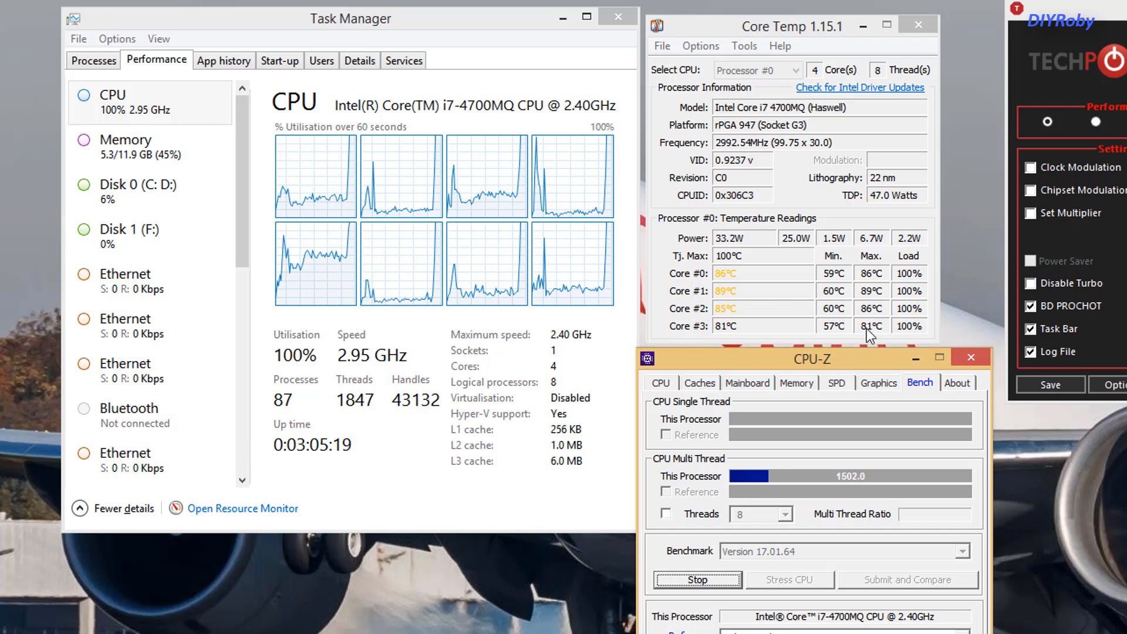
mouse_move(853, 554)
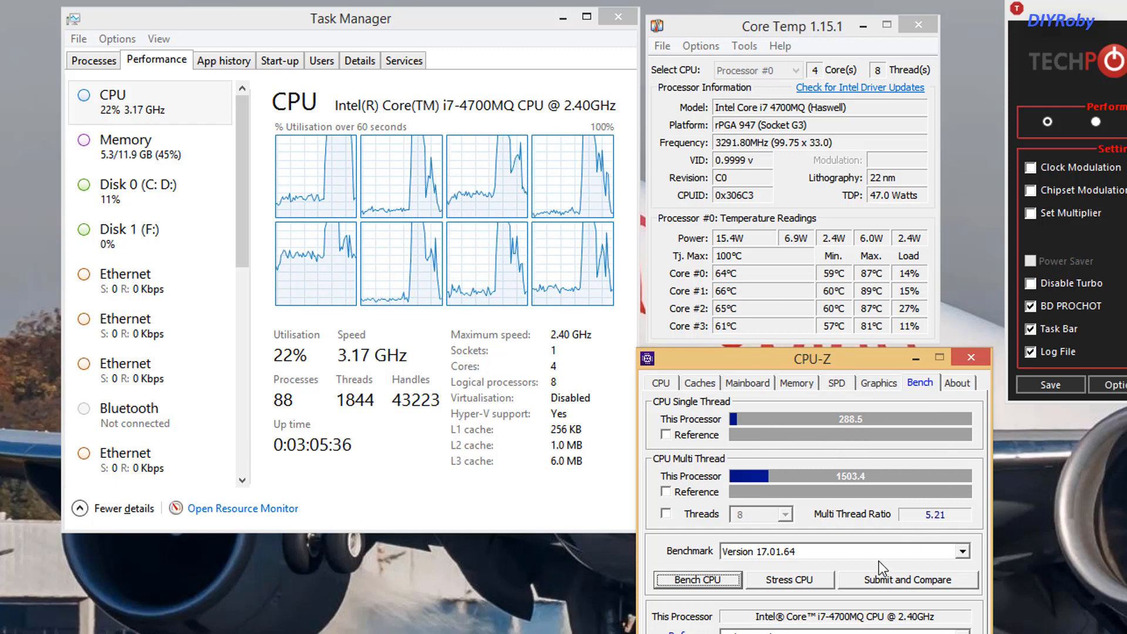
mouse_move(869, 488)
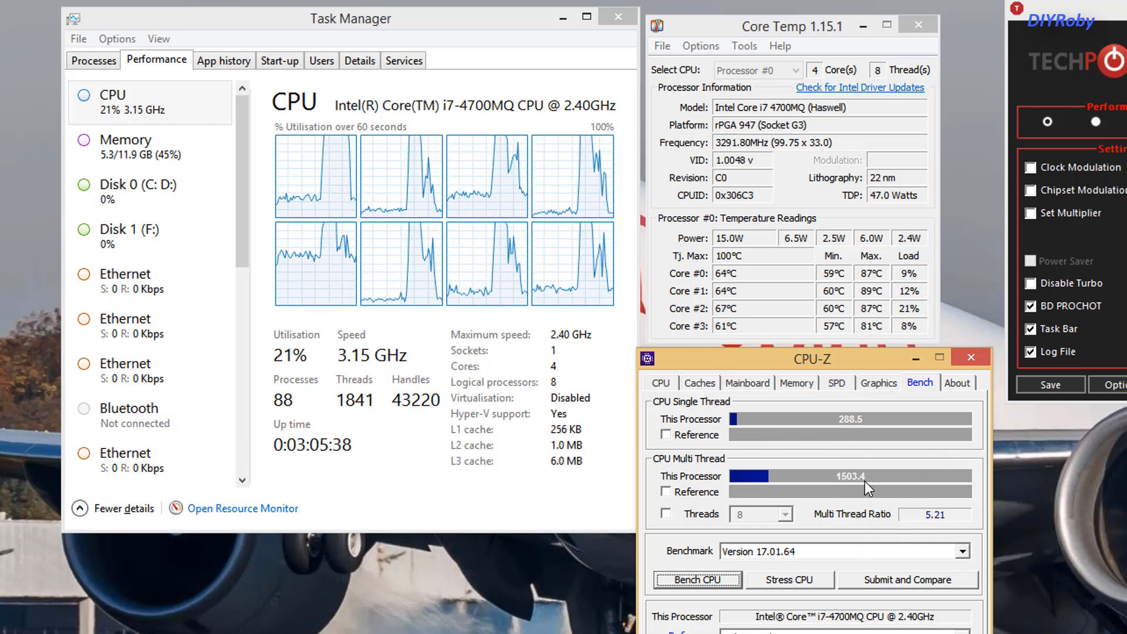
mouse_move(940, 468)
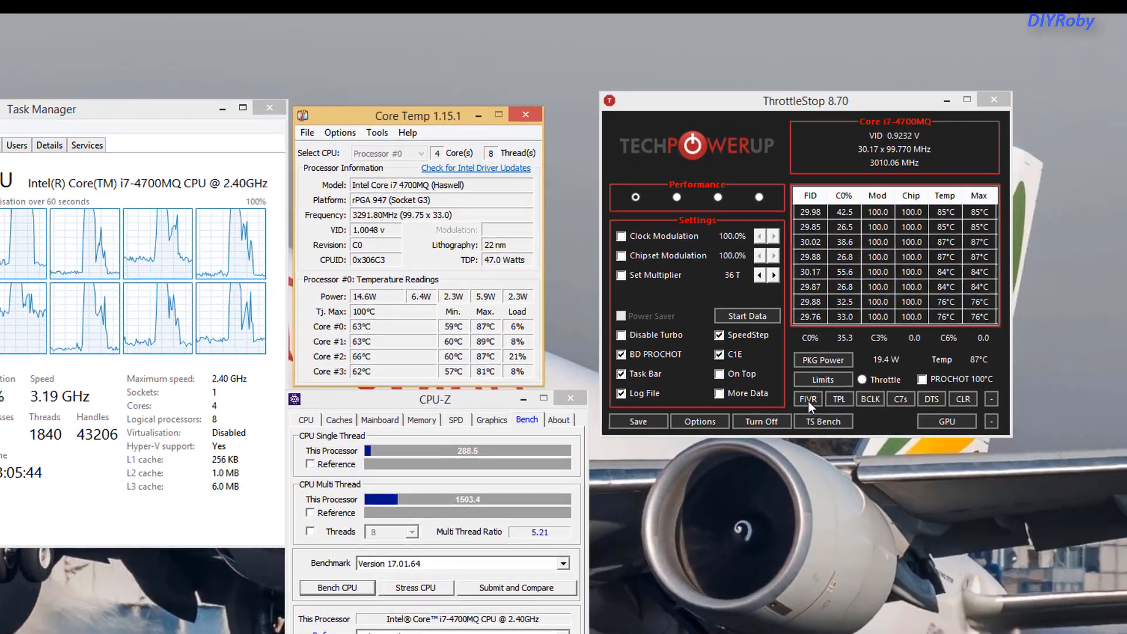
Step: In the FIVR settings, raise the 4 Cores Active ratio to 31 and apply it
click(808, 398)
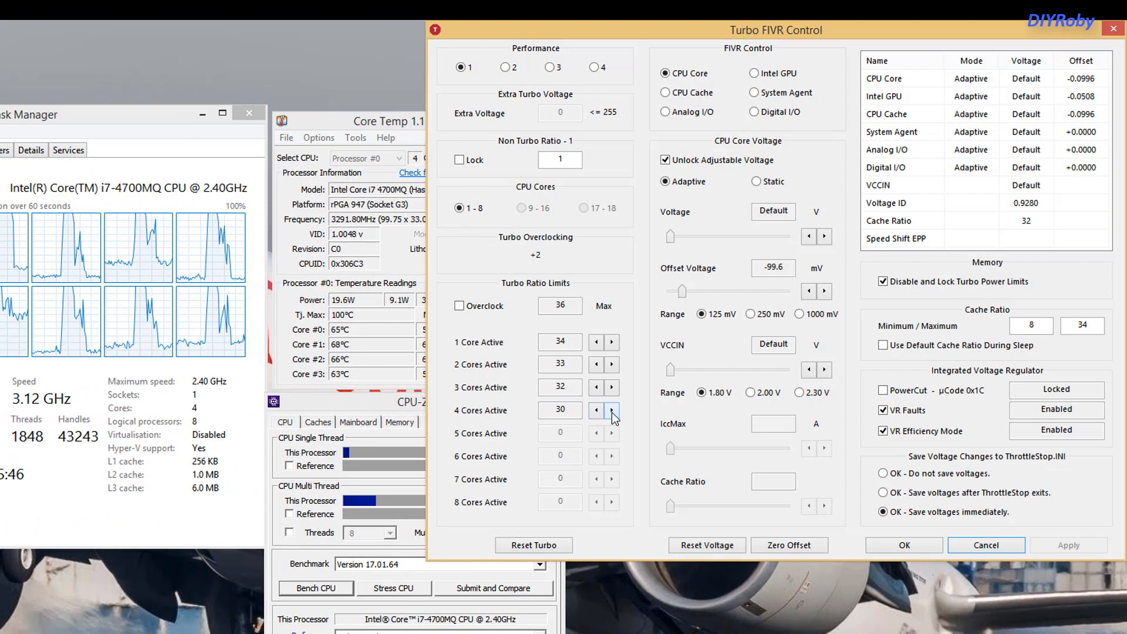
click(612, 409)
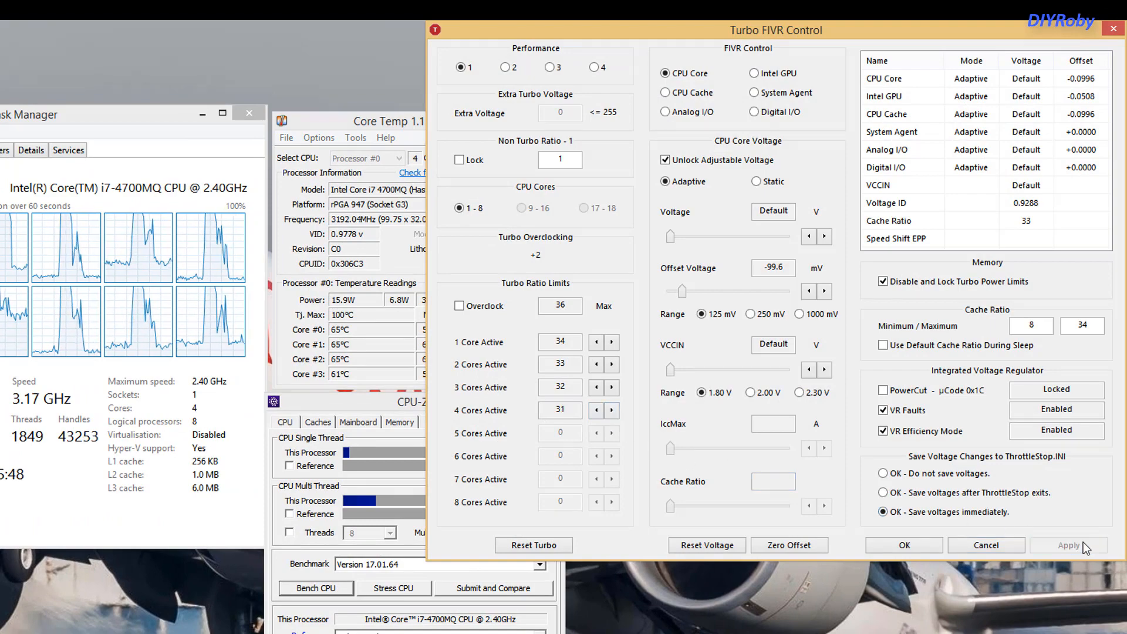
click(904, 545)
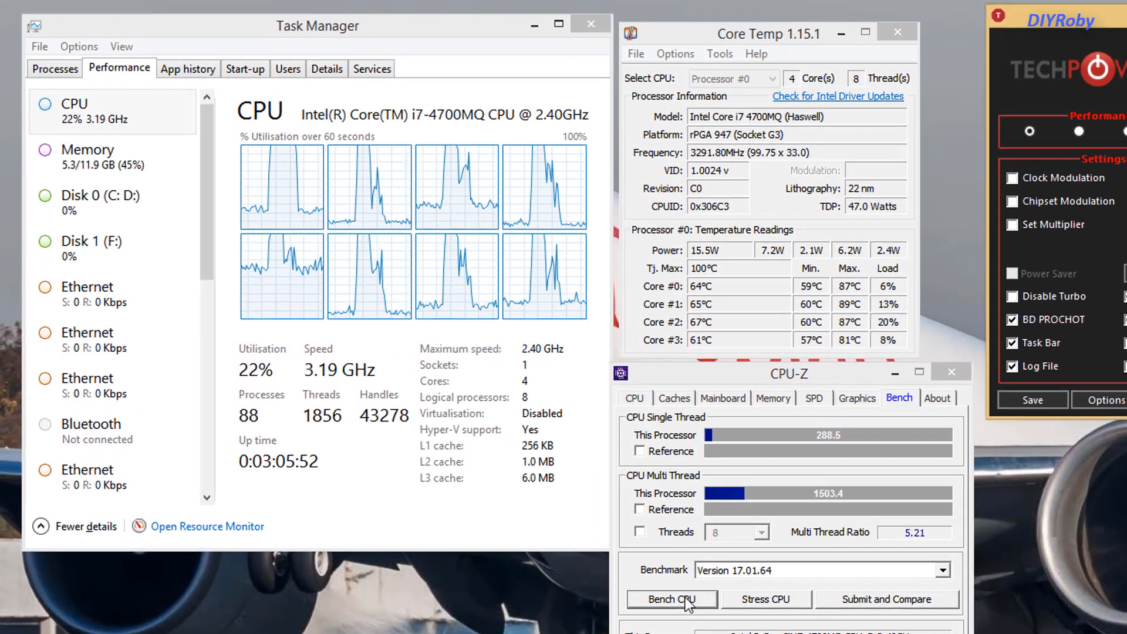
Step: Run the CPU-Z benchmark at ratio 31, scoring 306.7 single-thread and 1546.2 multi-thread, then stop it
click(672, 599)
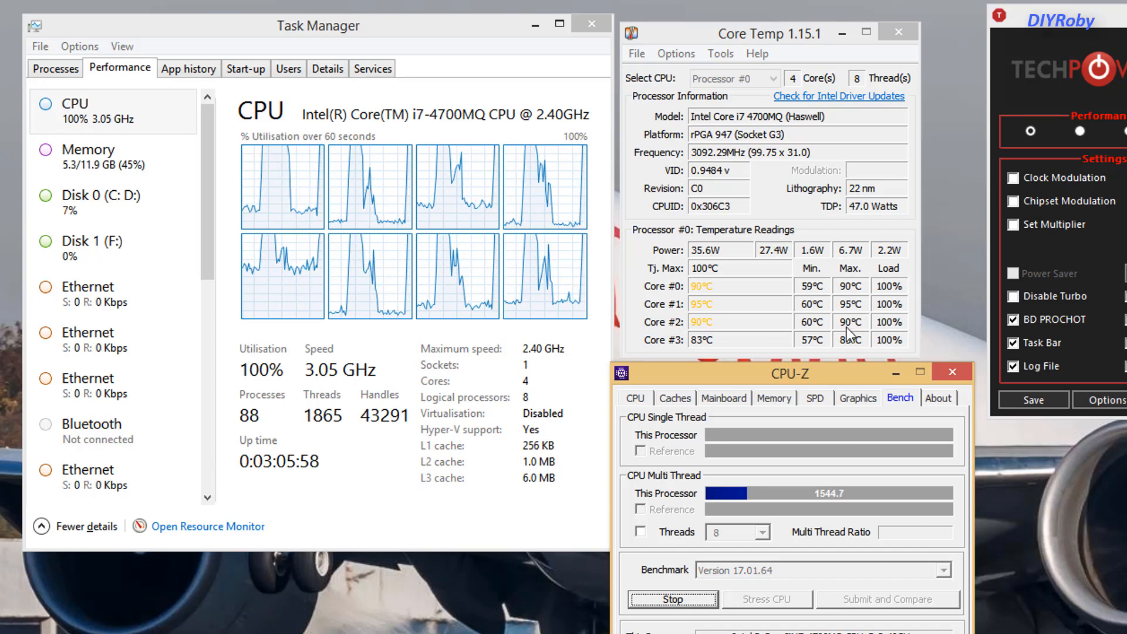
mouse_move(834, 554)
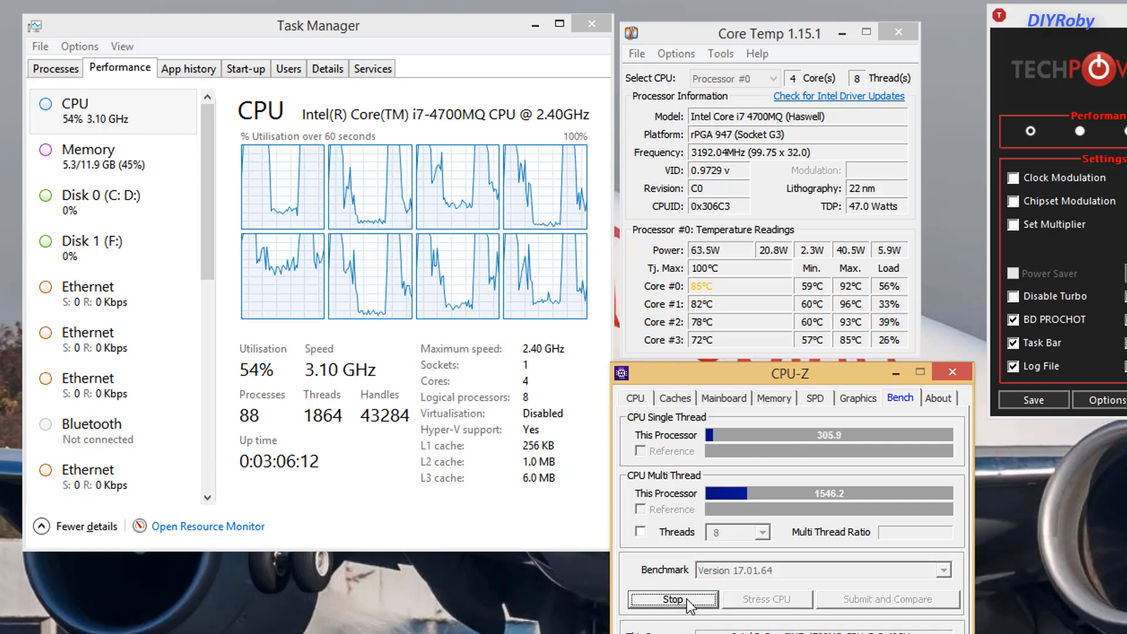
click(672, 599)
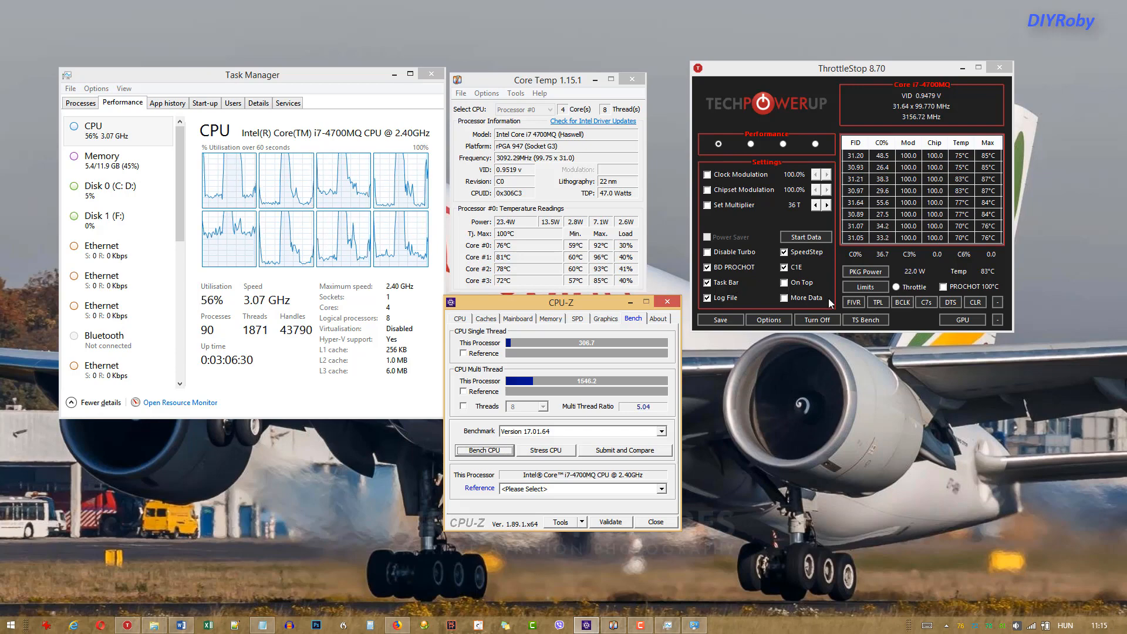
Step: In the FIVR settings, lower the 4 Cores Active ratio from 31 back to 30 and apply it
click(854, 302)
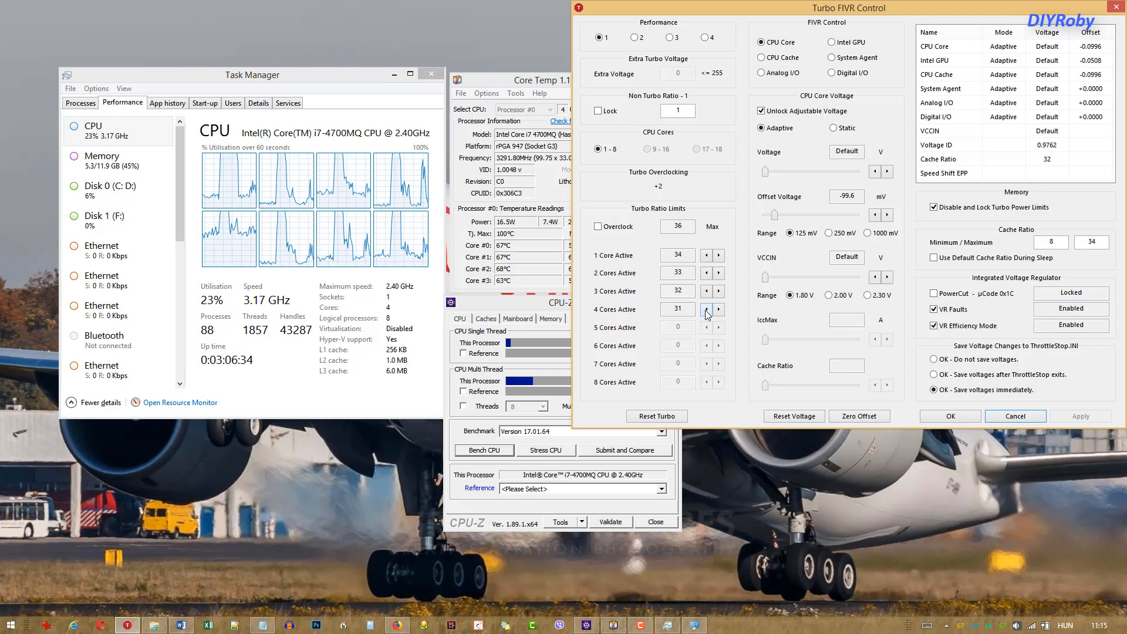
click(706, 309)
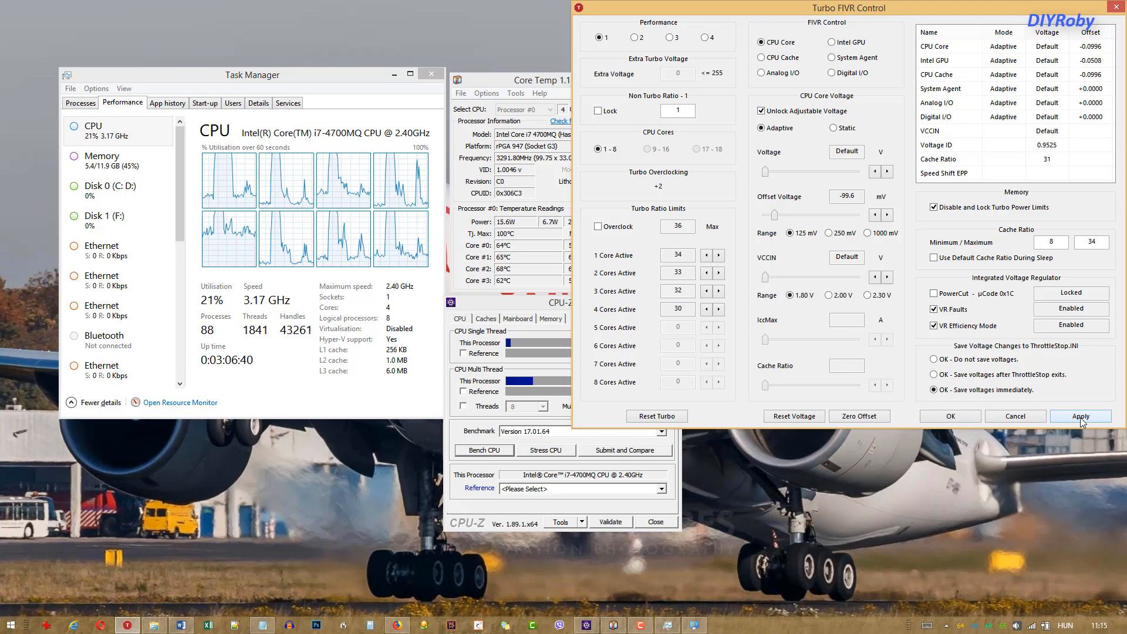
click(1082, 415)
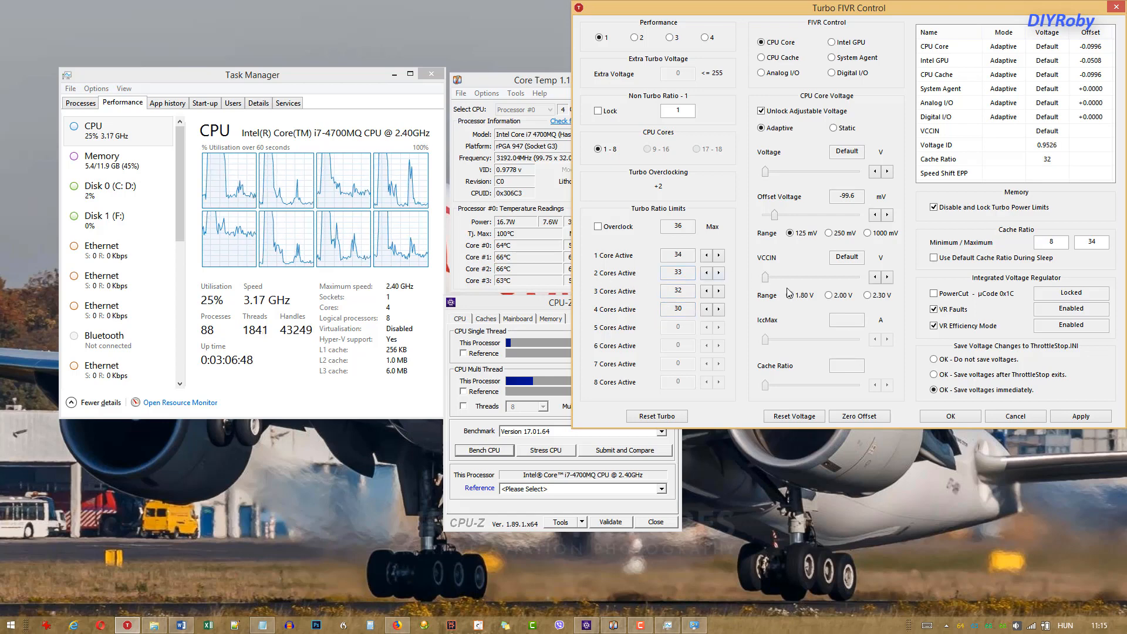
click(1081, 416)
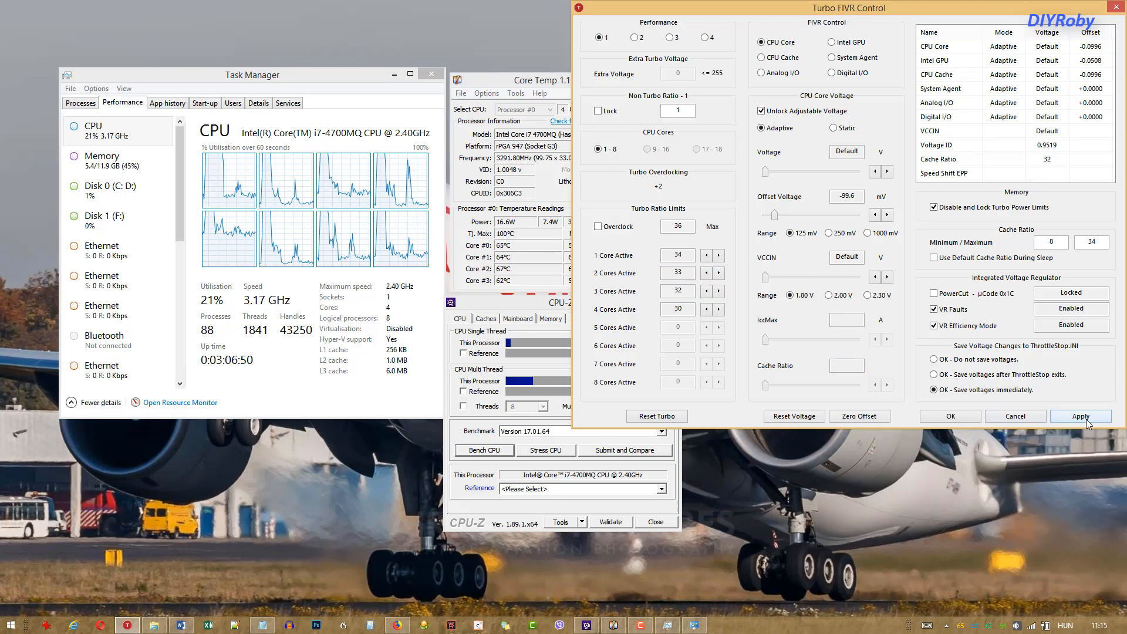
click(1081, 416)
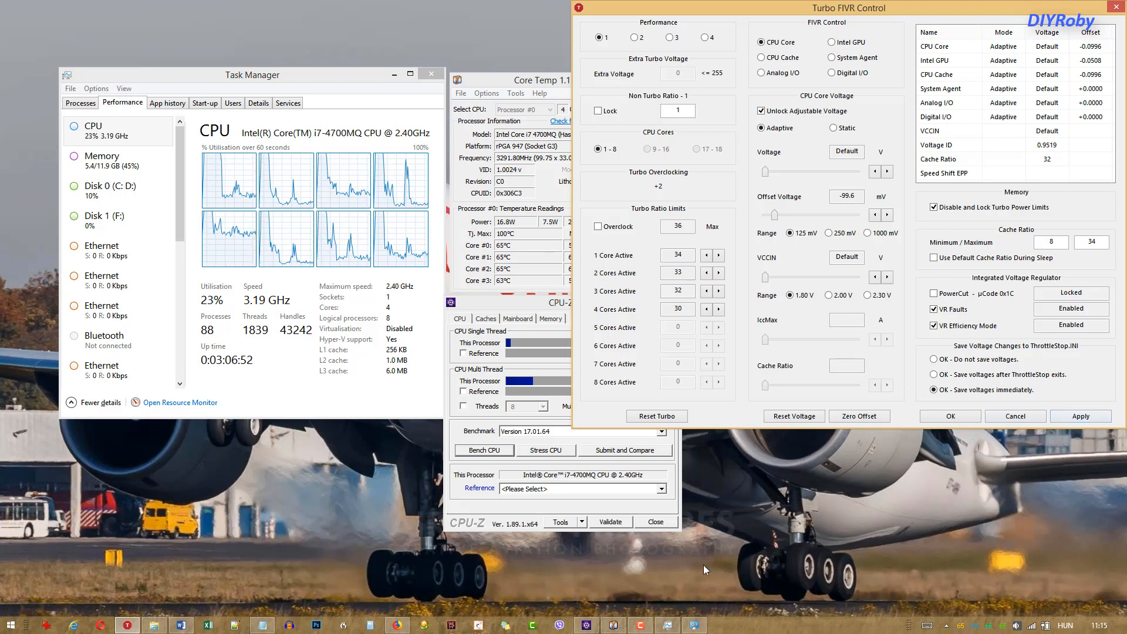